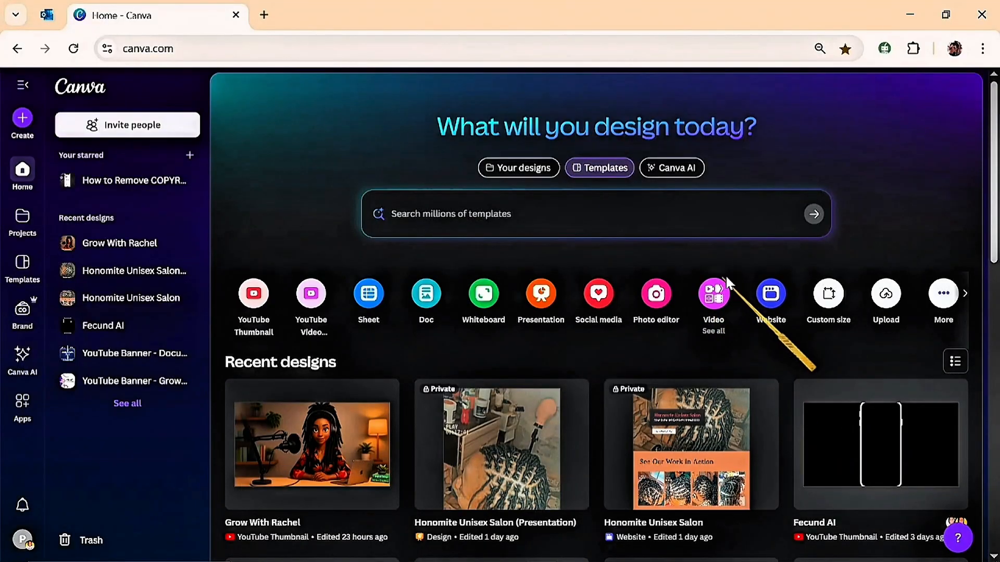
# Start a new blank landscape video design.
pyautogui.click(713, 294)
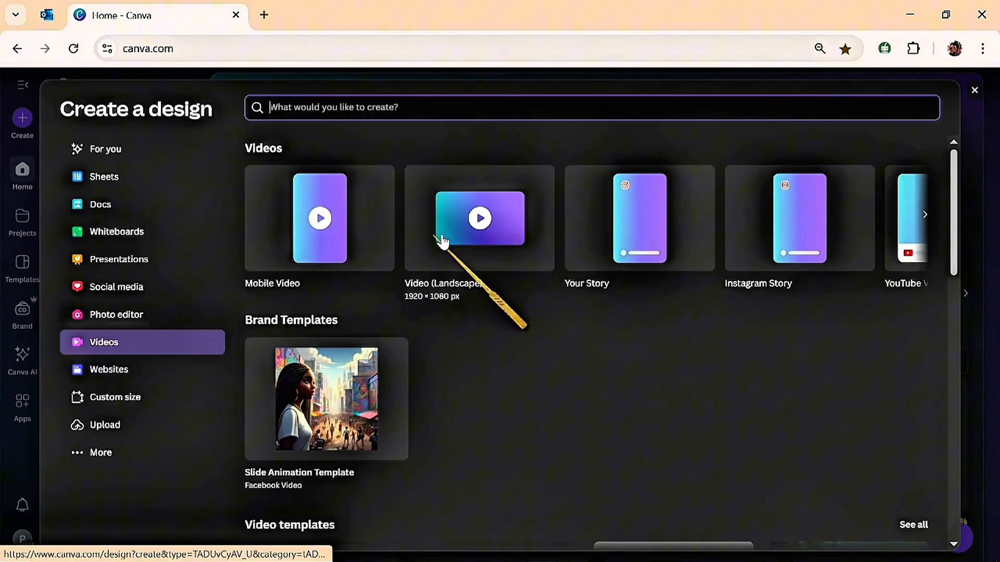
pyautogui.moveTo(479, 271)
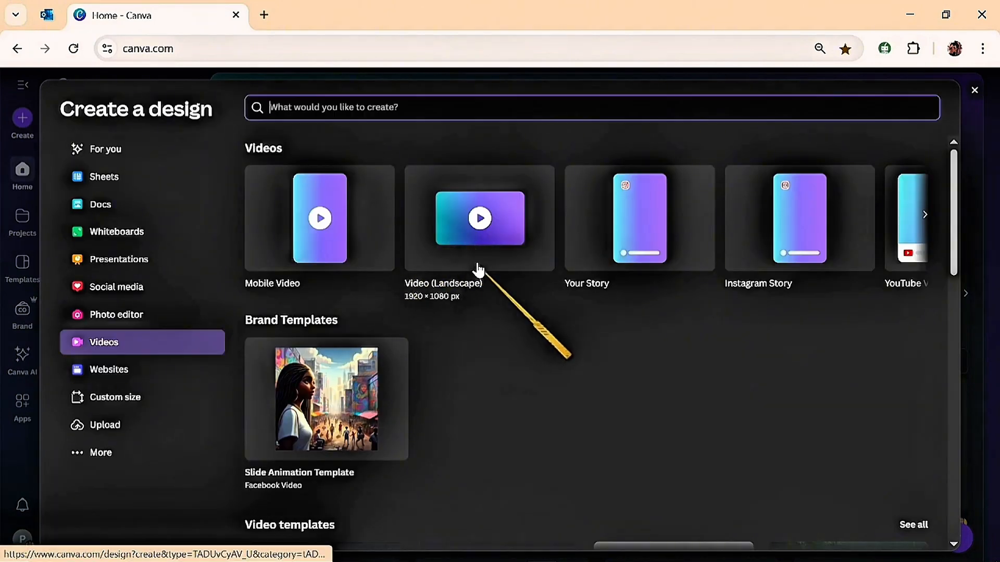
pyautogui.click(479, 217)
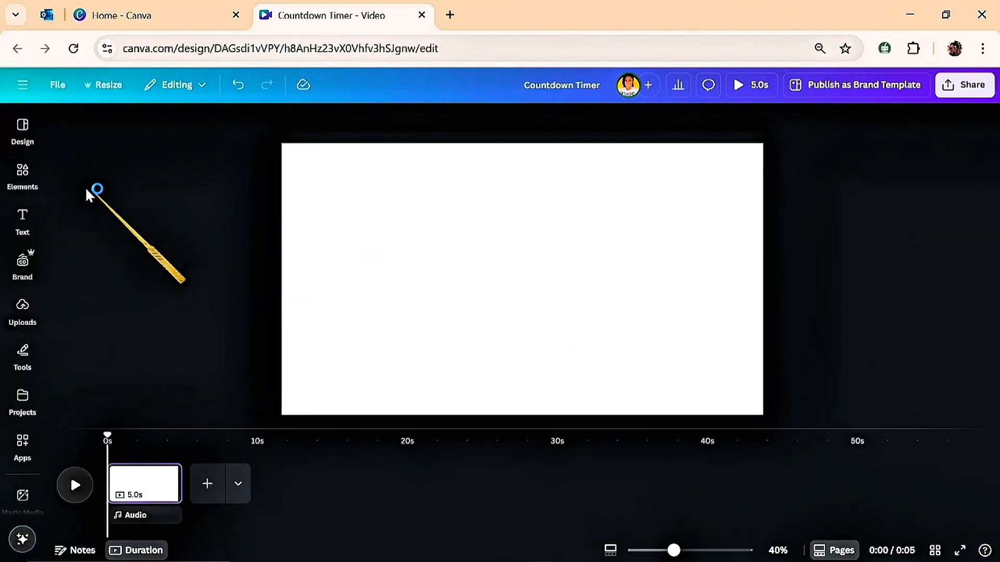
# Search Elements for 'Neon circle' and browse down to the 20s red-green circle clip.
pyautogui.click(22, 175)
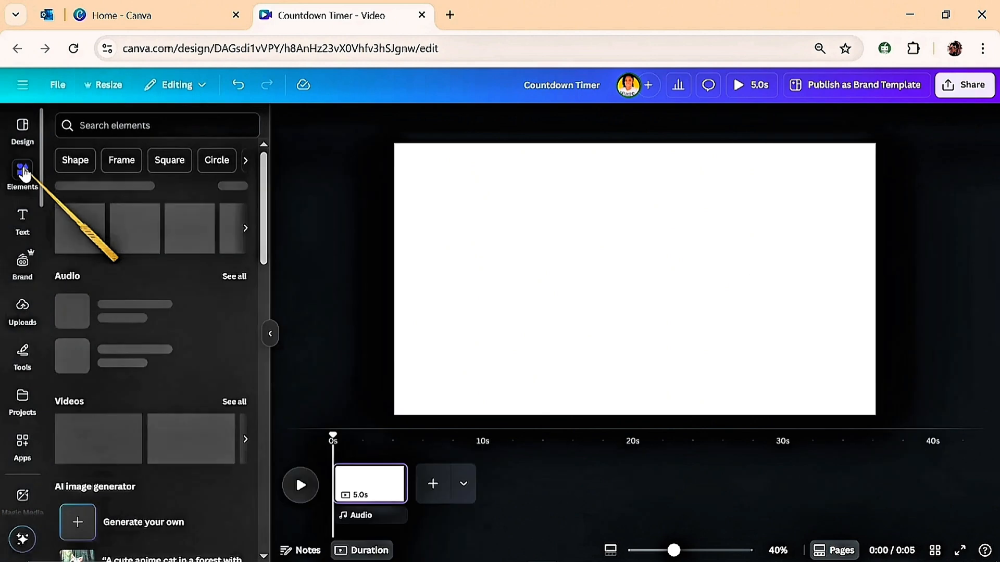
pyautogui.write('Neon circle')
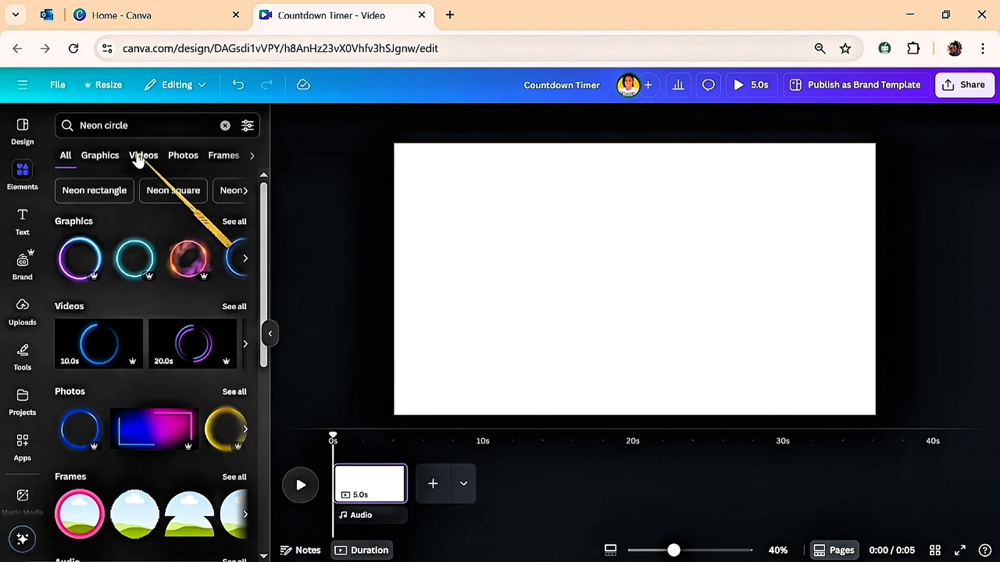
pyautogui.scroll(-3)
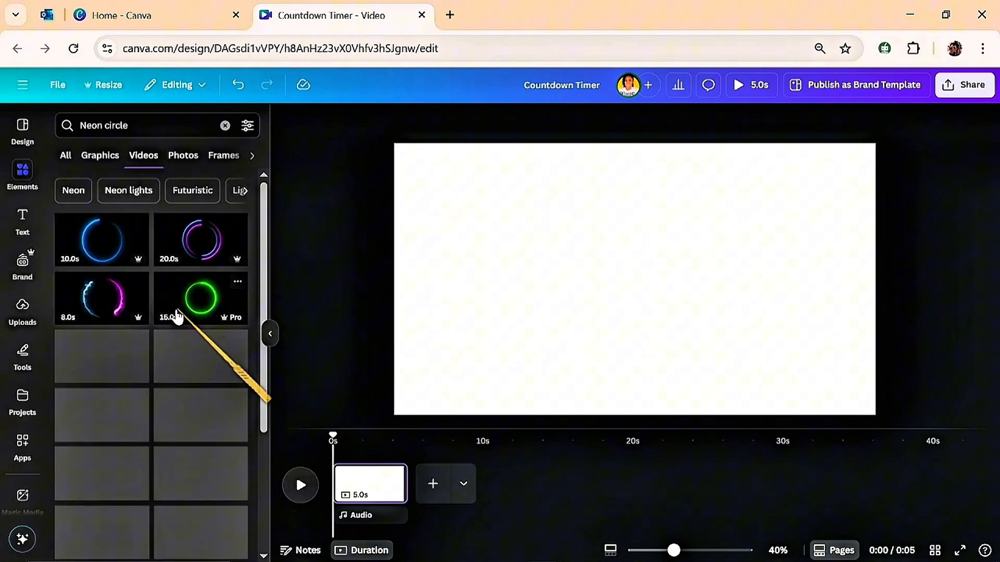
pyautogui.scroll(-3)
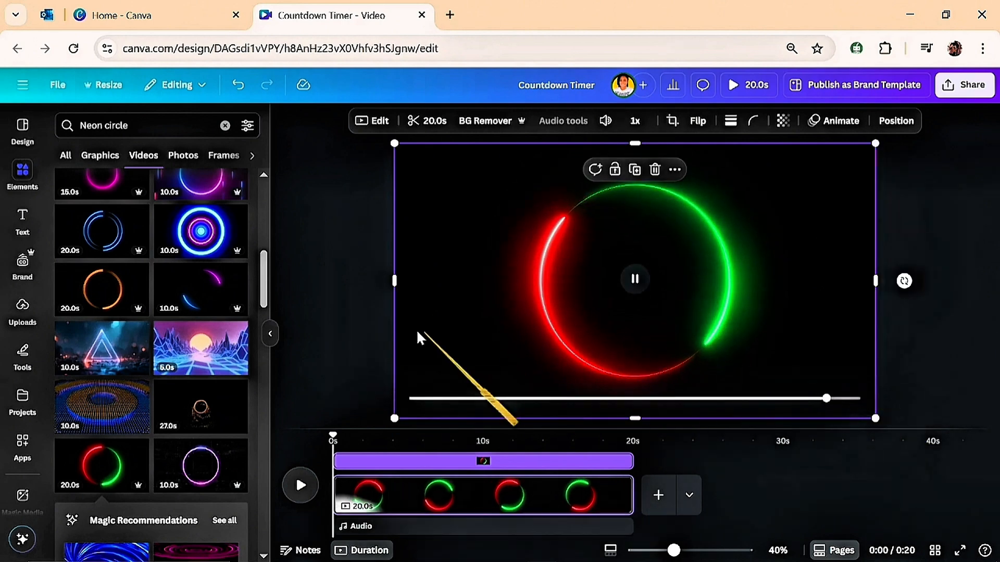
# Add a heading reading '20' and set its font to League Spartan.
pyautogui.click(22, 219)
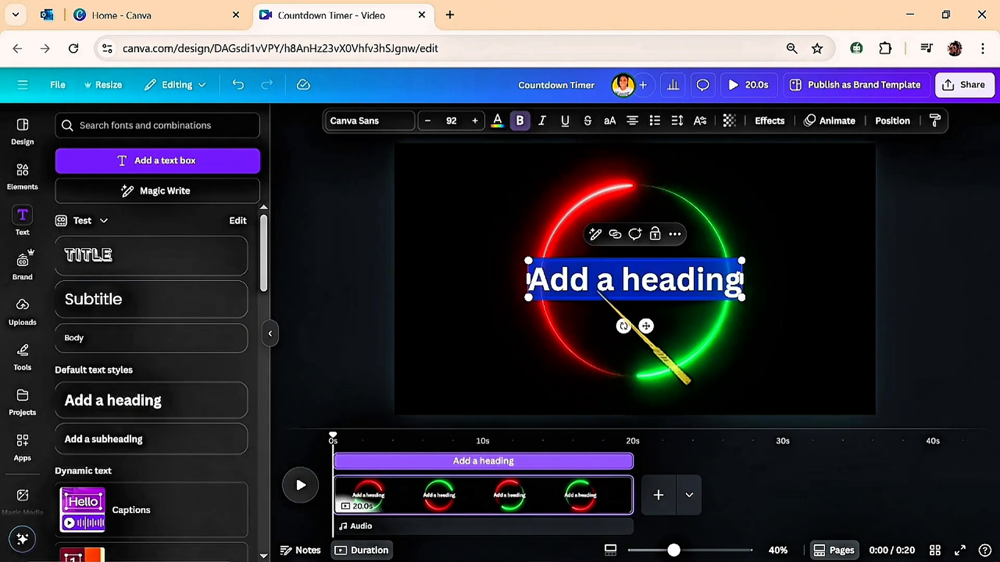
pyautogui.write('20')
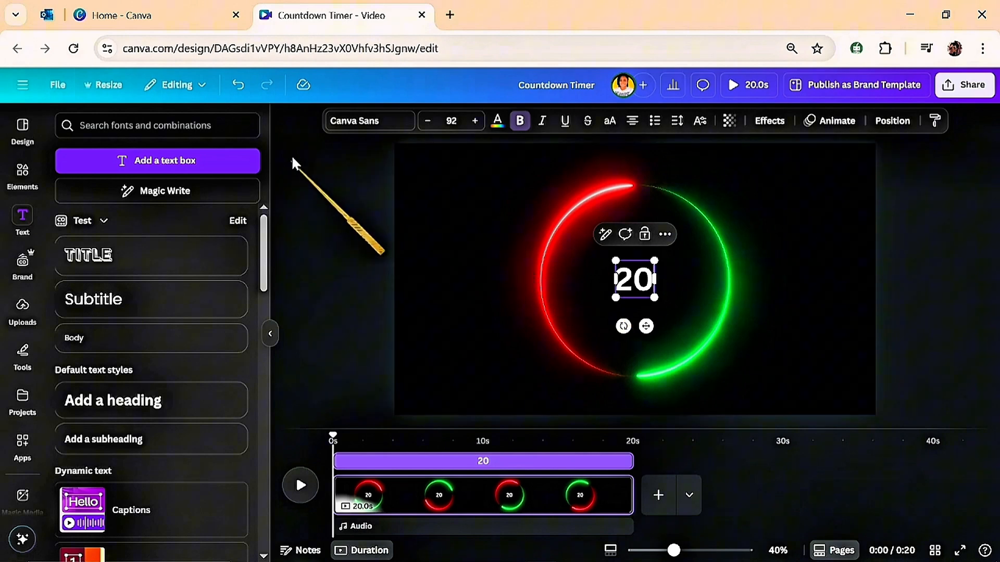
pyautogui.click(369, 120)
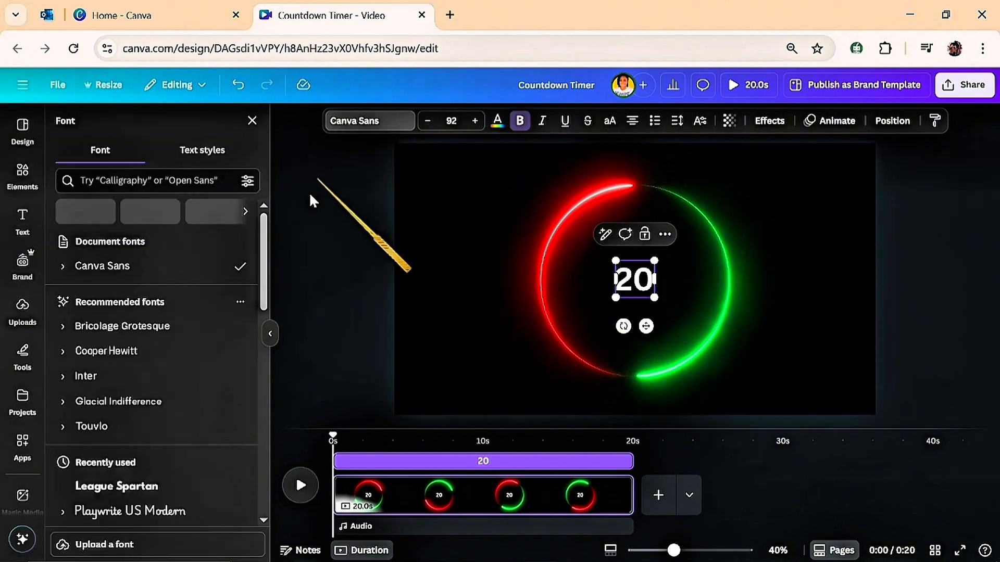
pyautogui.moveTo(134, 486)
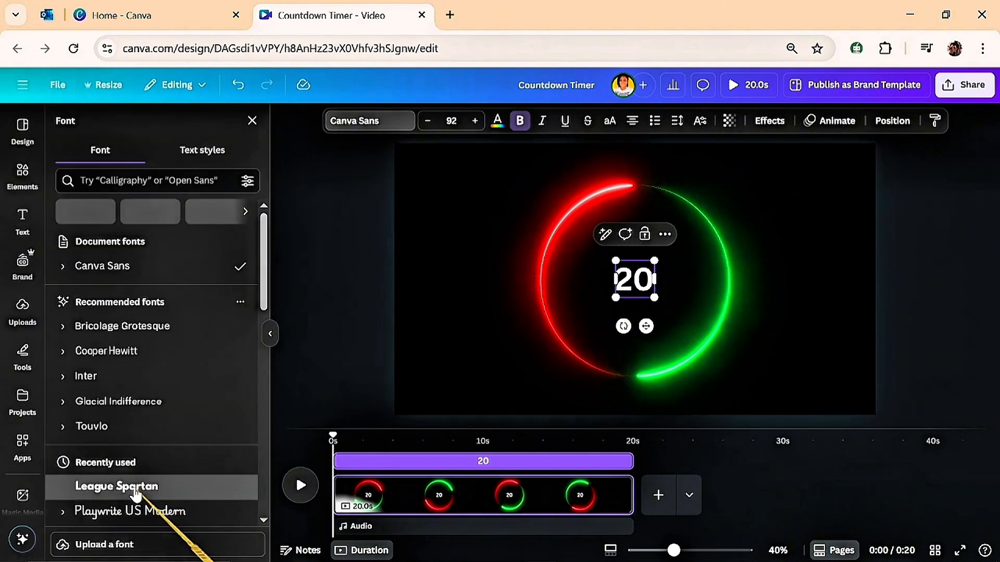
pyautogui.click(116, 486)
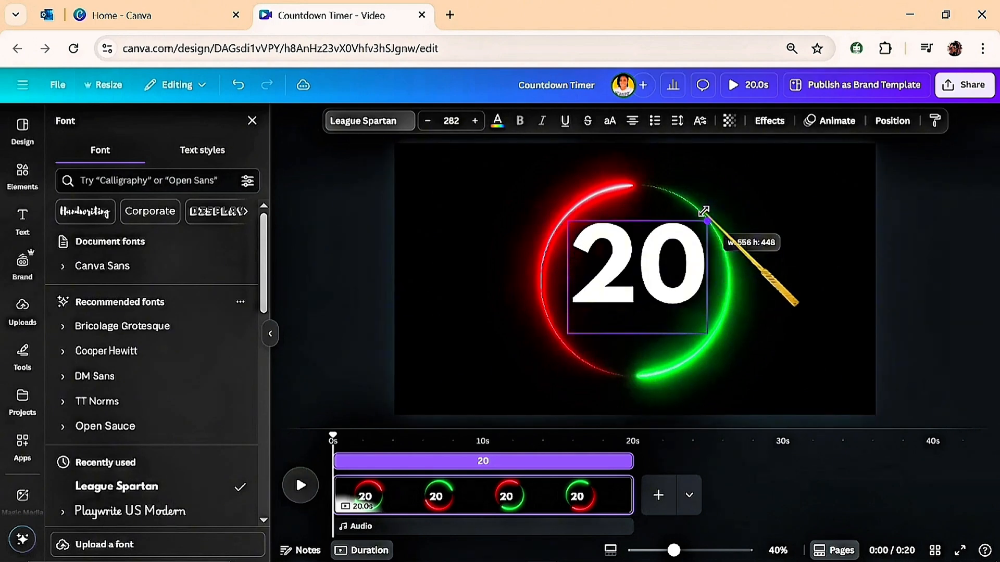
# Enlarge the 20 to fill the circle and give it a Neon glow effect.
pyautogui.moveTo(705, 220); pyautogui.dragTo(558, 343)
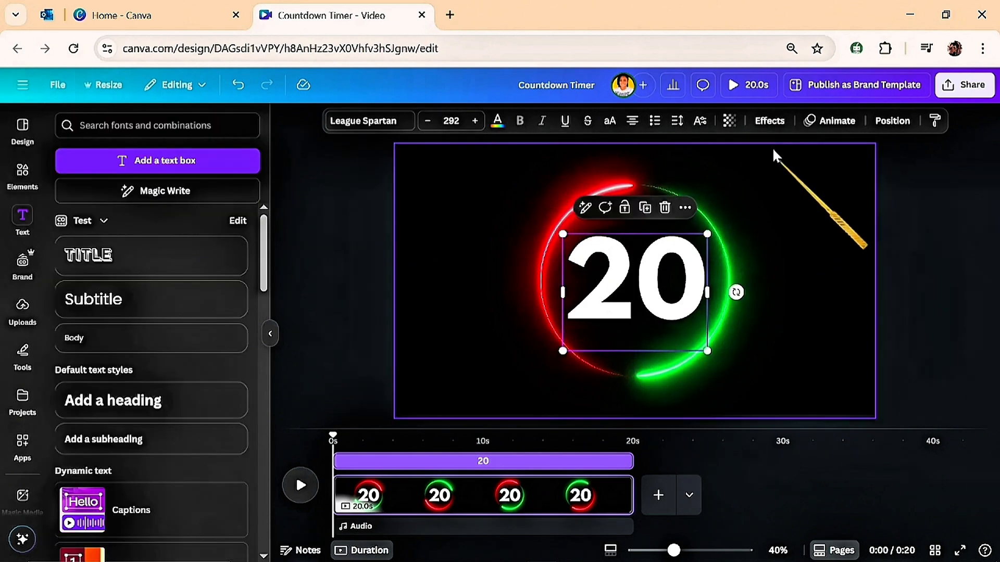
pyautogui.click(769, 121)
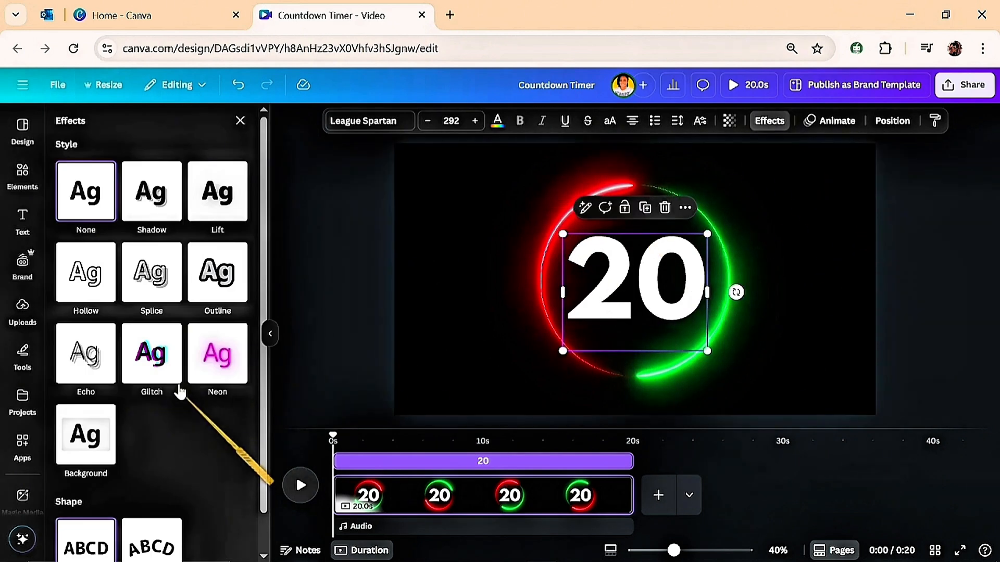
pyautogui.click(218, 354)
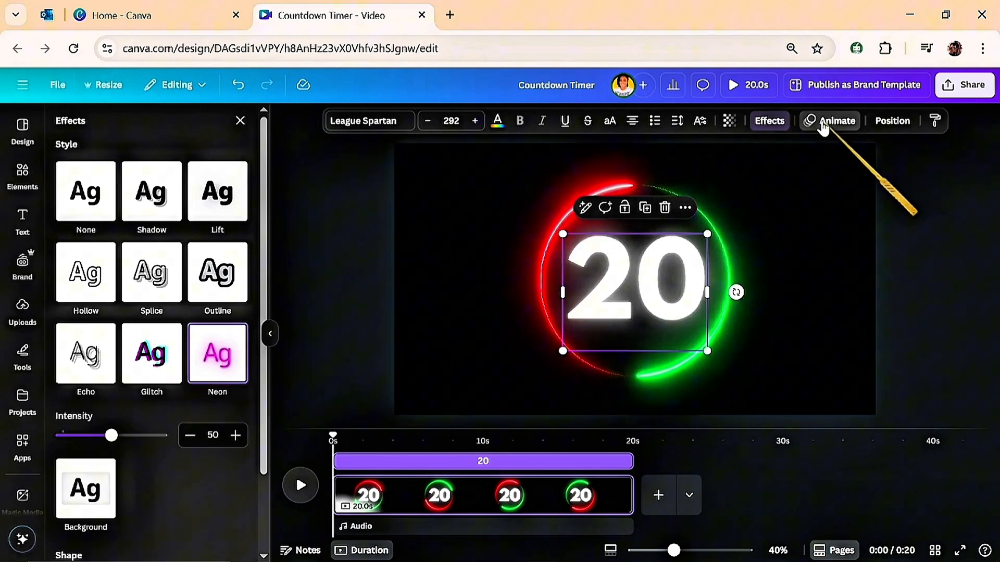
pyautogui.click(838, 121)
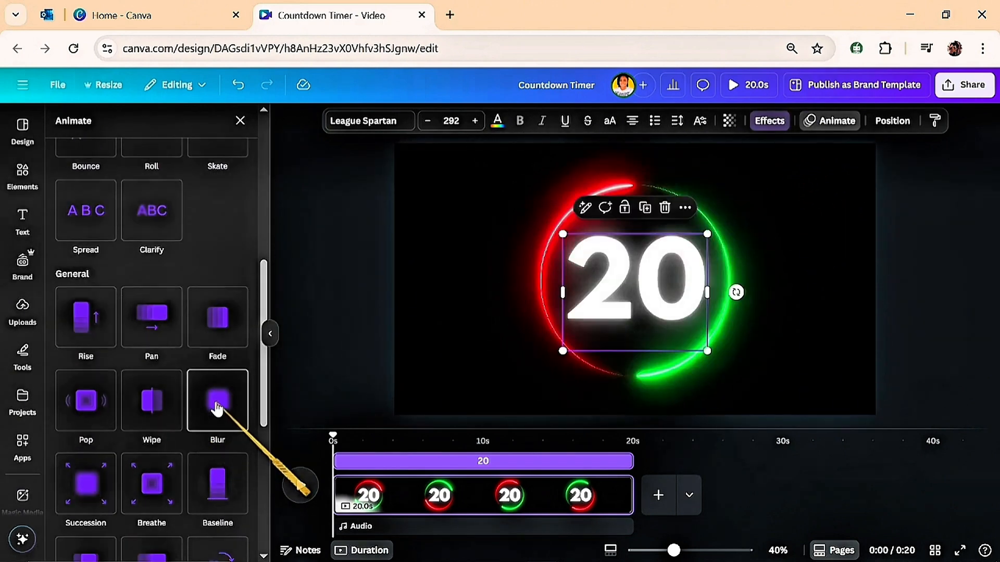
# Apply the Blur animation to the number, then show the page's layer list.
pyautogui.click(218, 400)
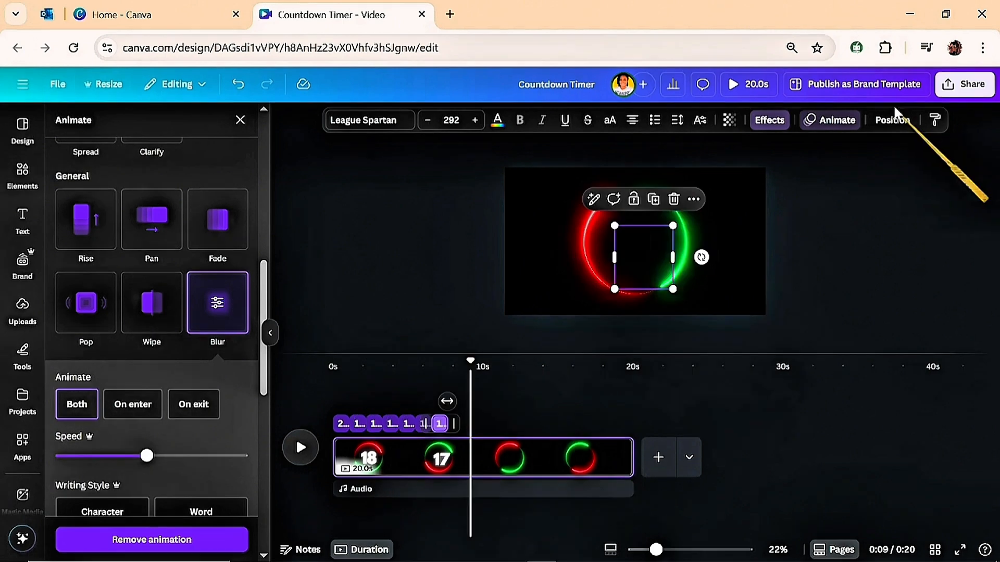
pyautogui.click(892, 120)
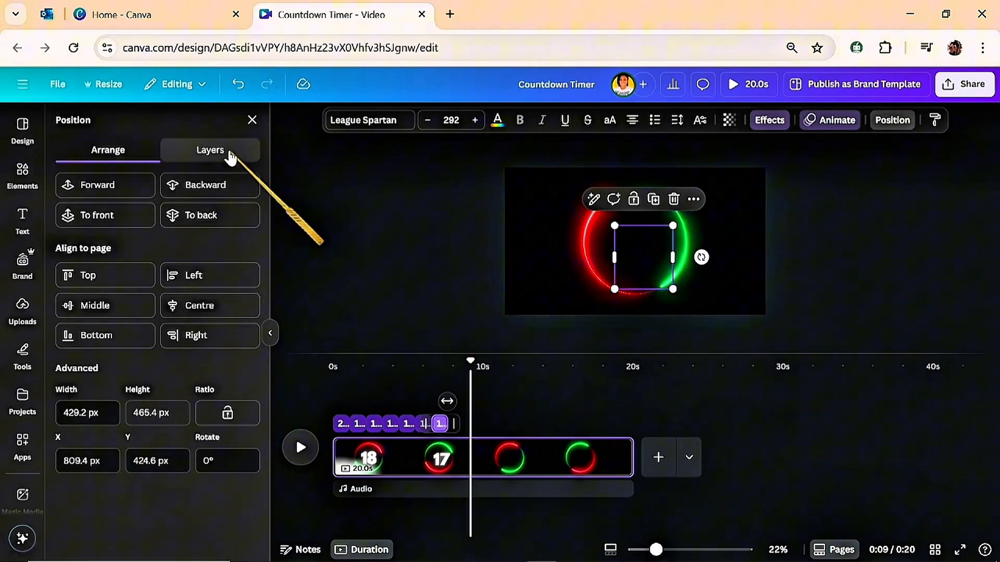
pyautogui.click(209, 150)
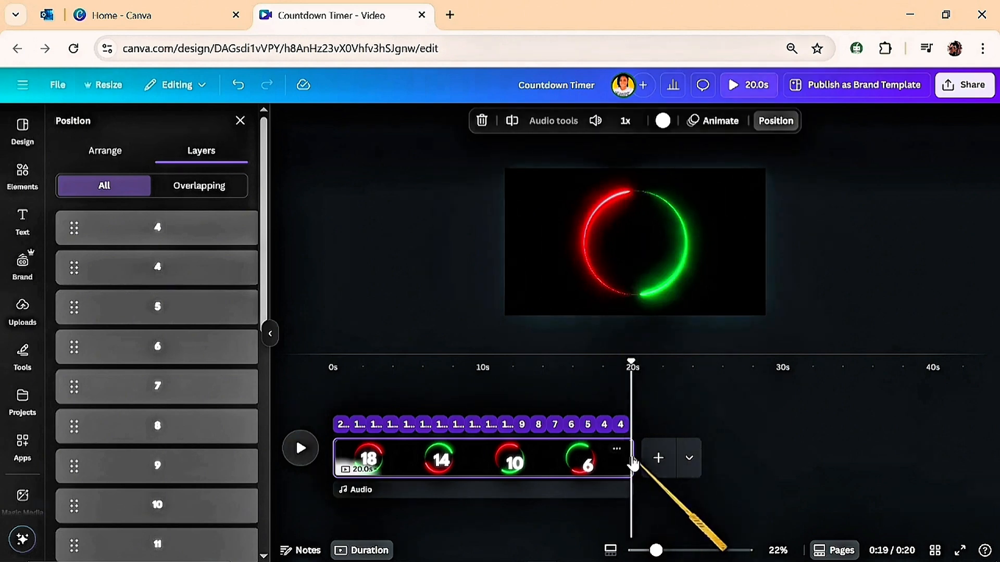
# Centre all the number clips together via Arrange and select the stacked numbers.
pyautogui.rightClick(632, 458)
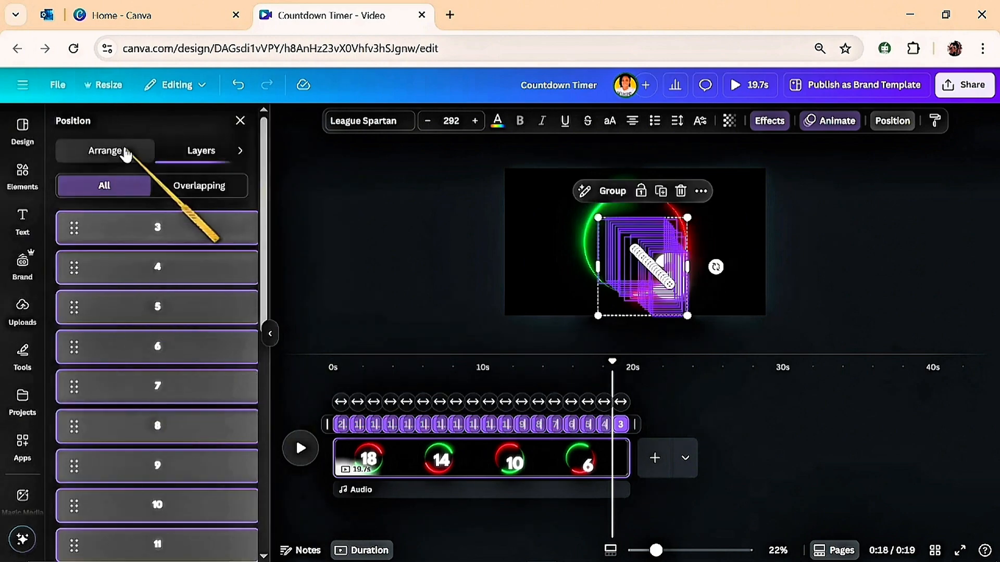
pyautogui.click(105, 150)
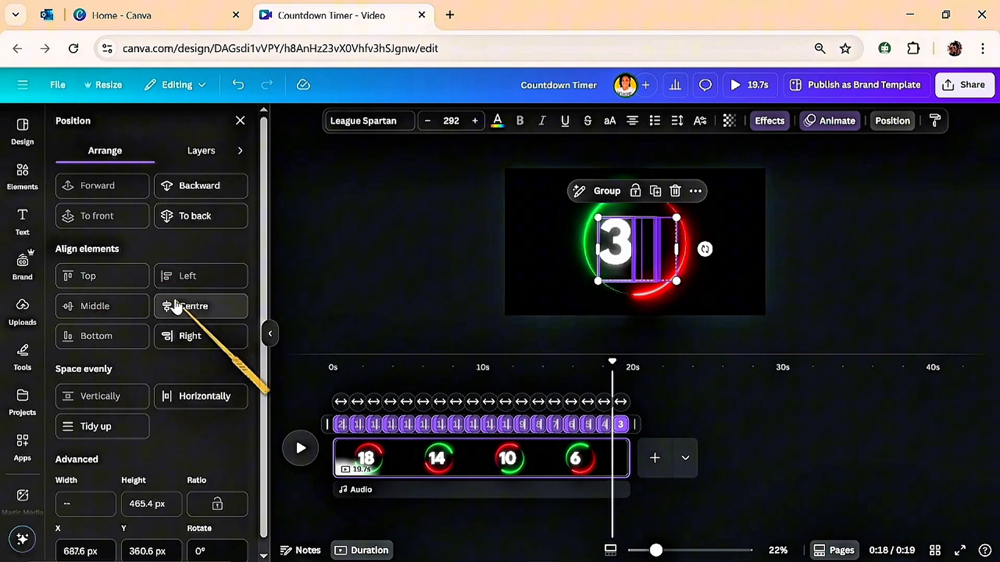
pyautogui.click(193, 306)
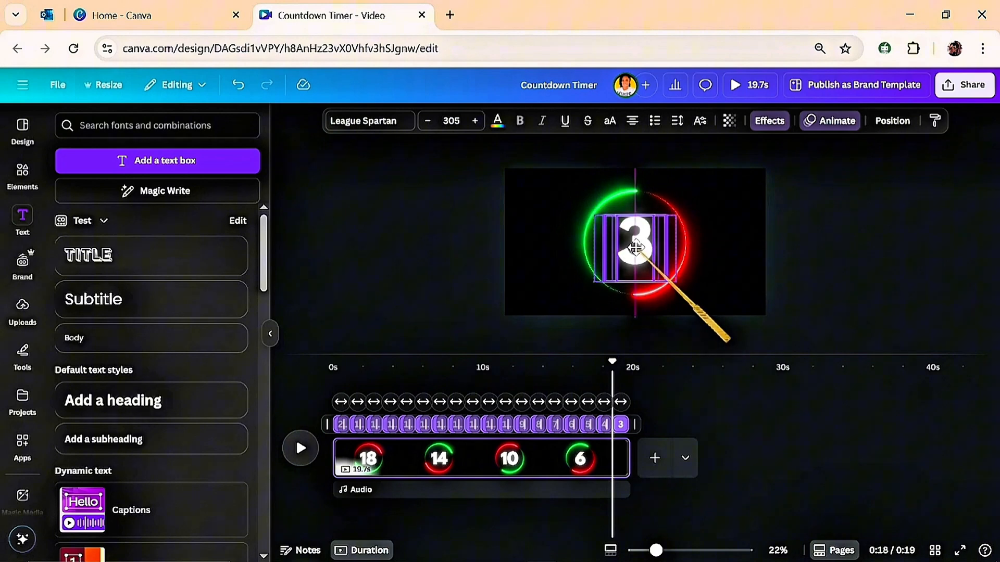
pyautogui.click(635, 249)
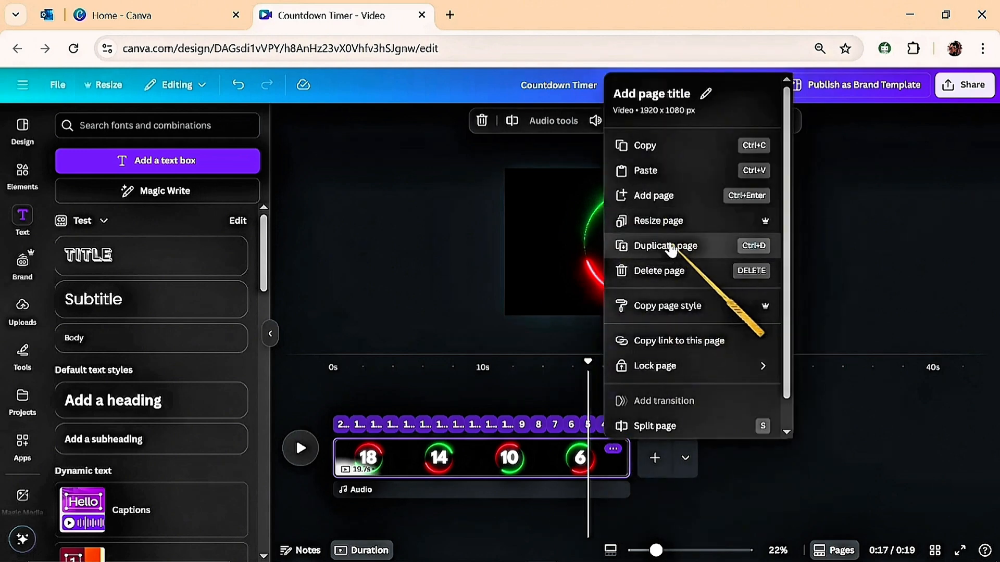
# Edit the duplicated page's numbers to 2, 1, 0 and split off the leftover footage.
pyautogui.click(664, 246)
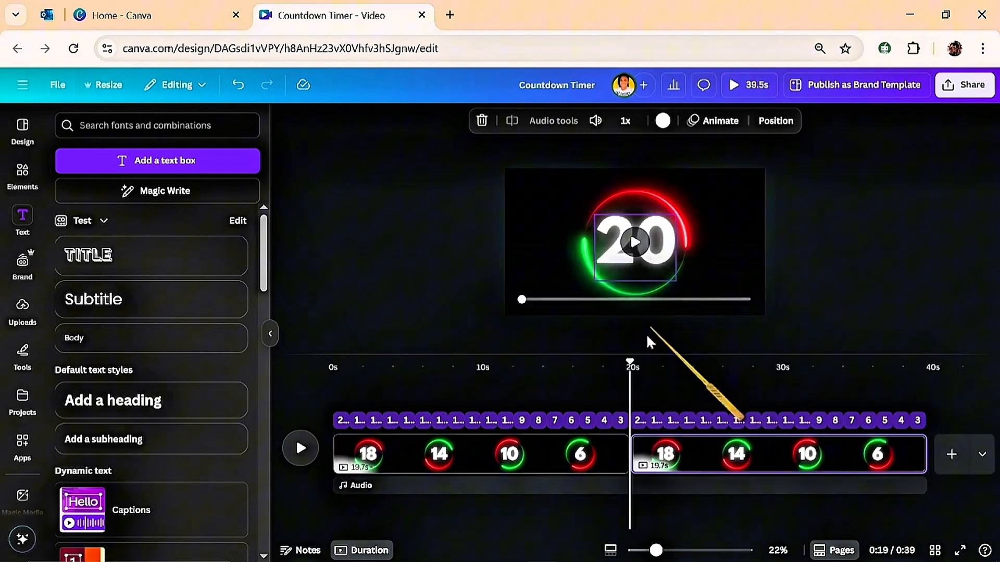
pyautogui.click(635, 240)
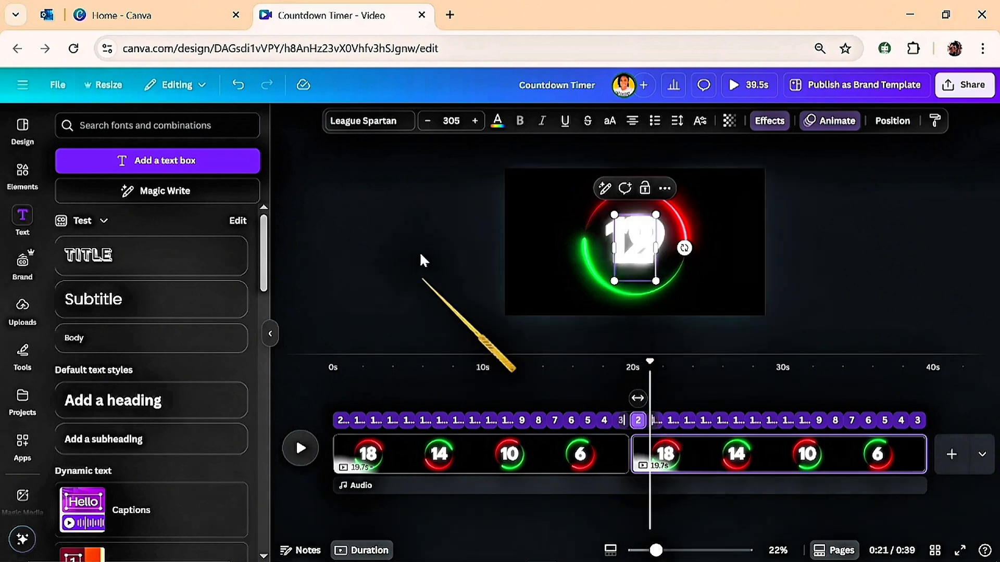
pyautogui.click(891, 121)
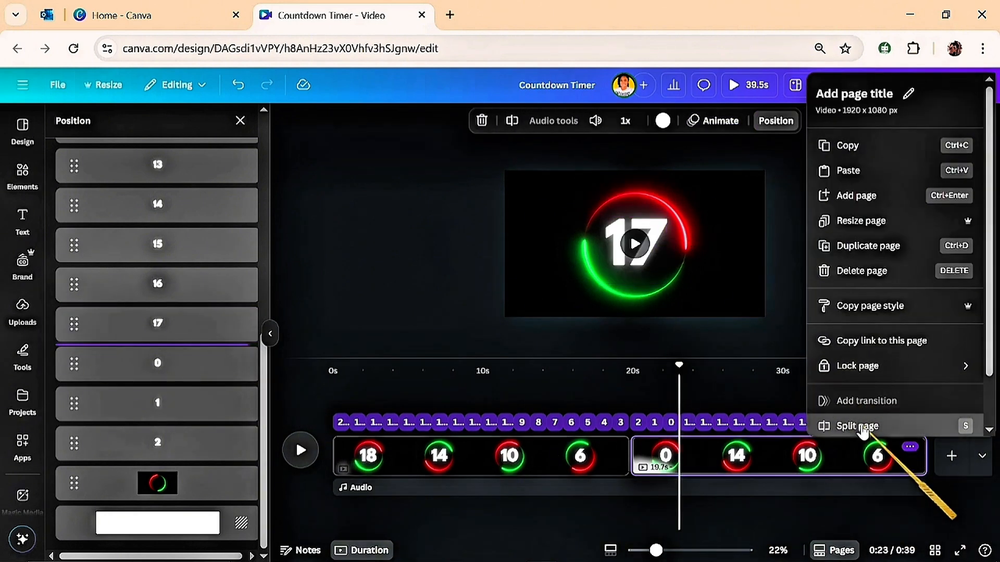
pyautogui.click(856, 426)
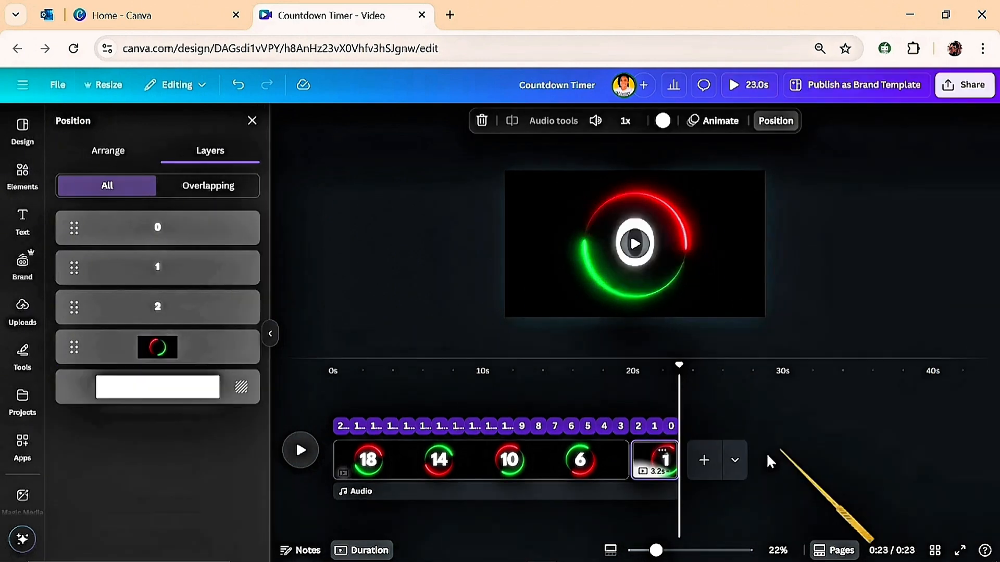
pyautogui.moveTo(682, 367)
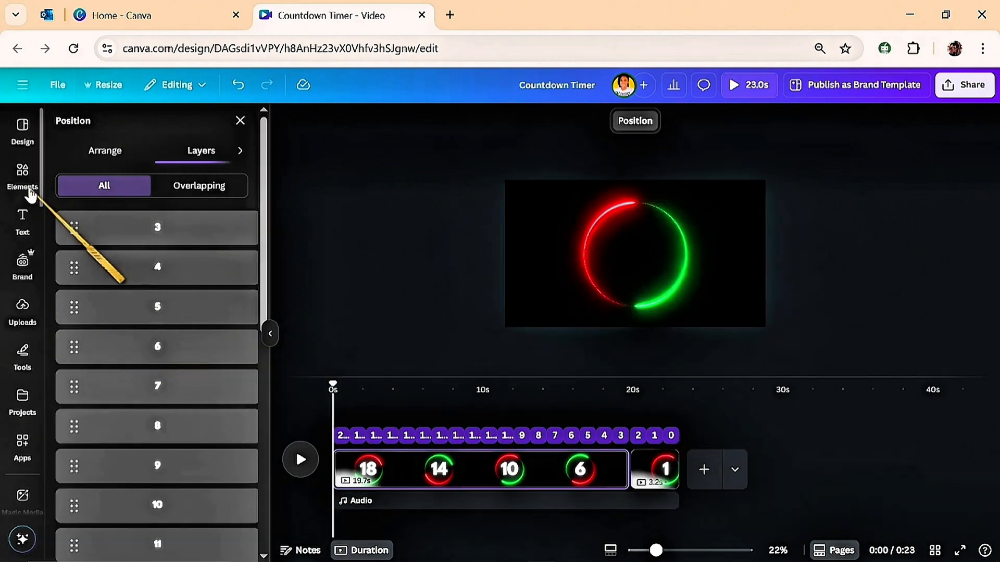
# Search Elements for 'timer' and add the Electric Timer Turn 1 tick sound.
pyautogui.click(22, 177)
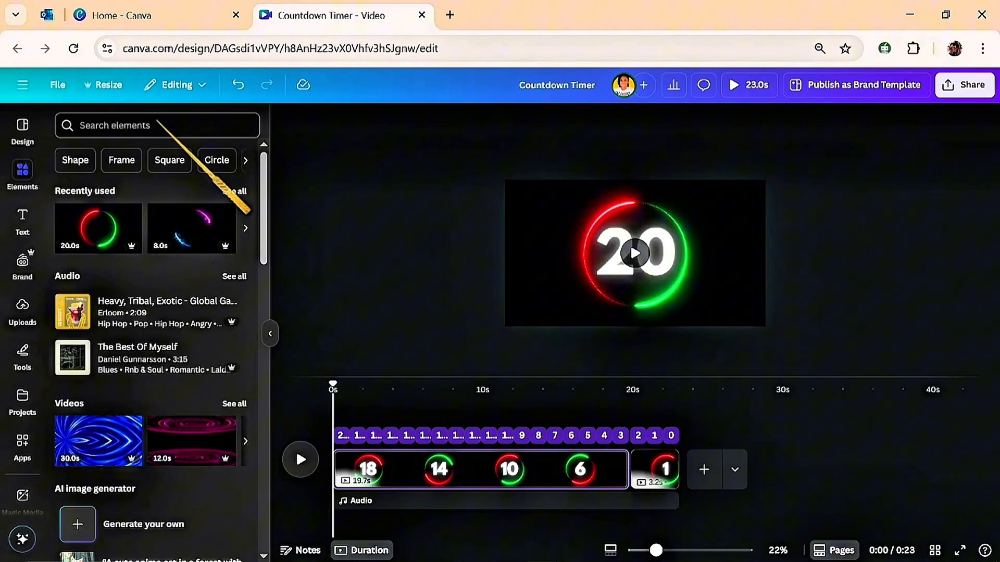
pyautogui.write('timer')
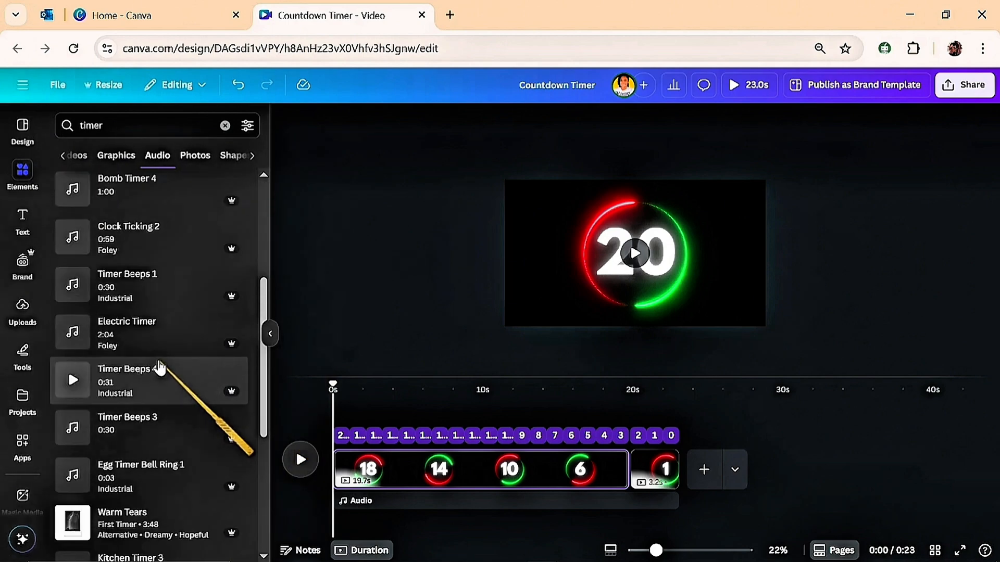
pyautogui.scroll(-3)
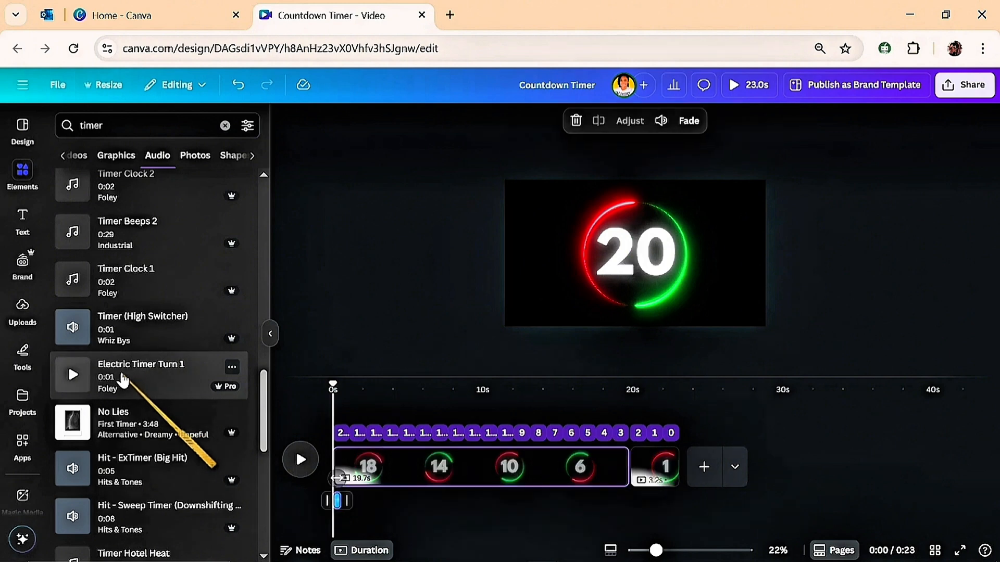
pyautogui.click(635, 249)
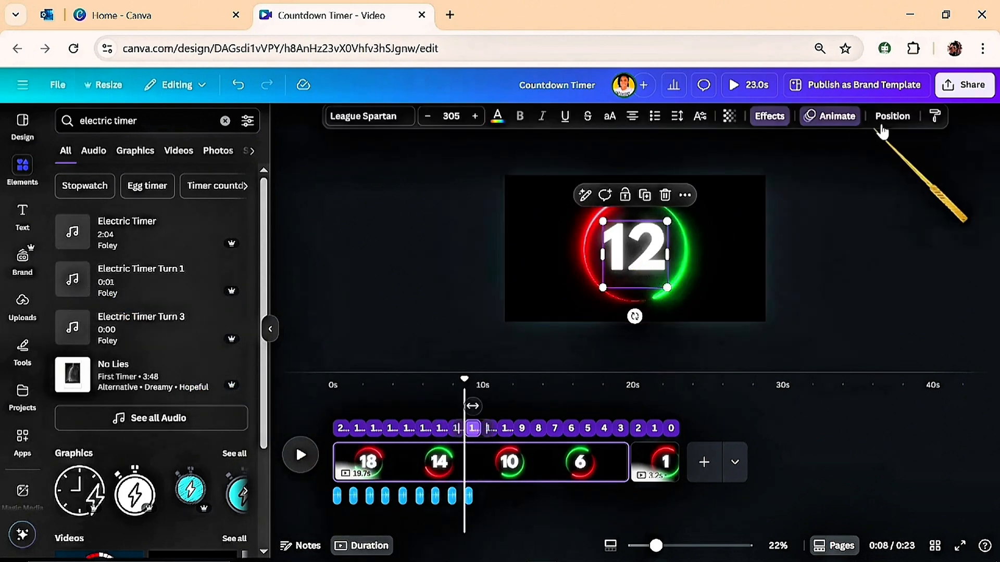
# Search for 'beep', add it under the final number and play the ending to check it.
pyautogui.click(892, 116)
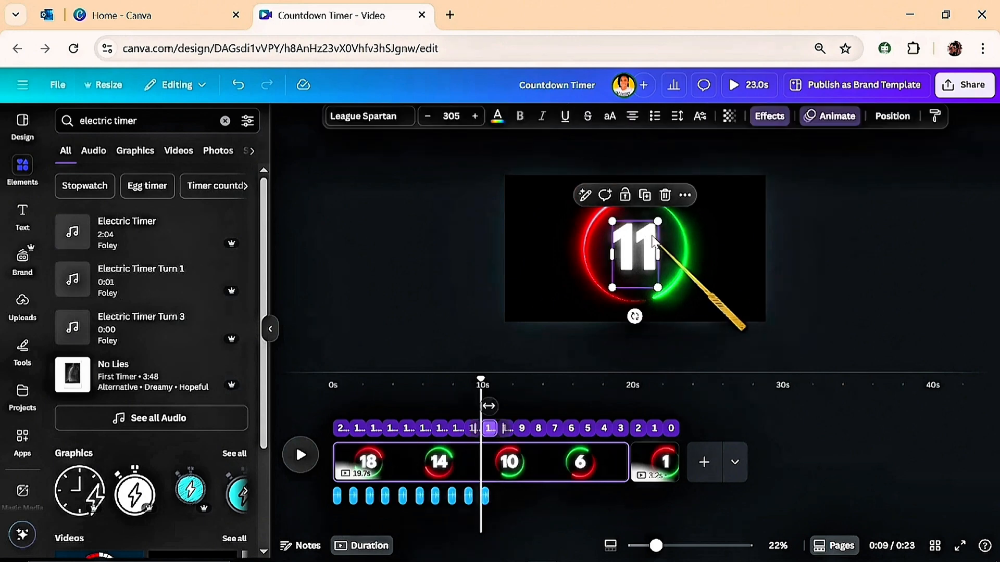
pyautogui.click(892, 116)
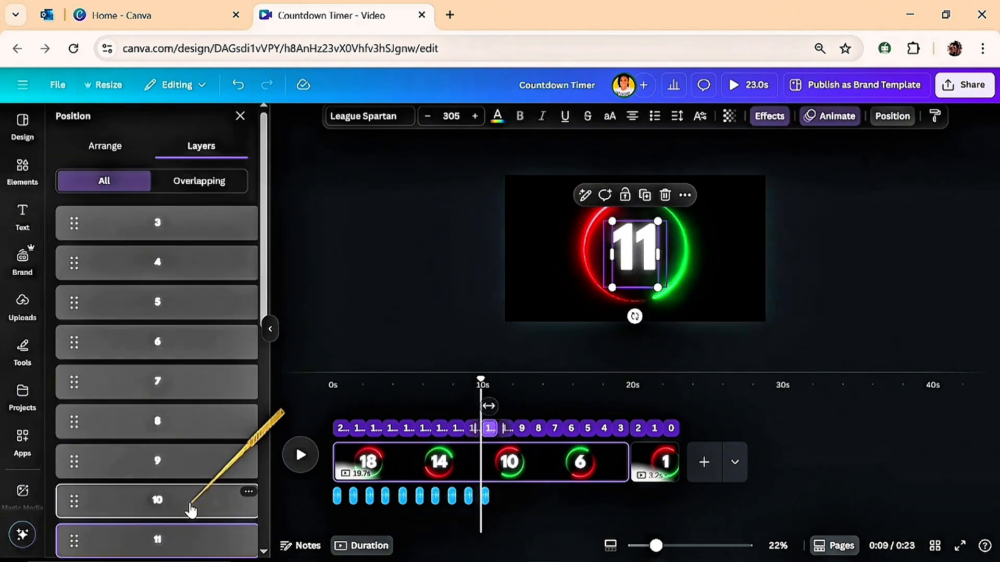
pyautogui.click(22, 171)
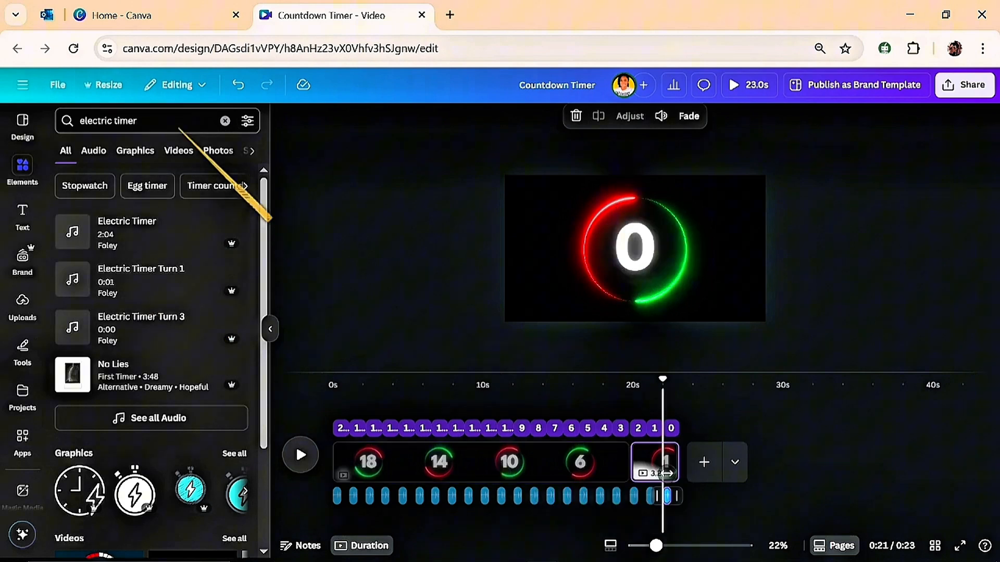
pyautogui.click(225, 121)
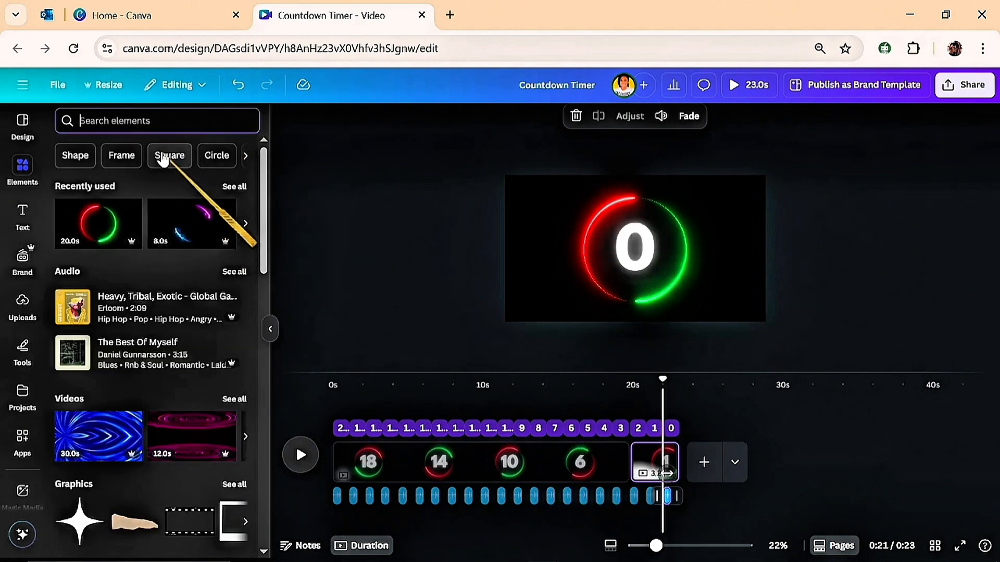
pyautogui.write('beep')
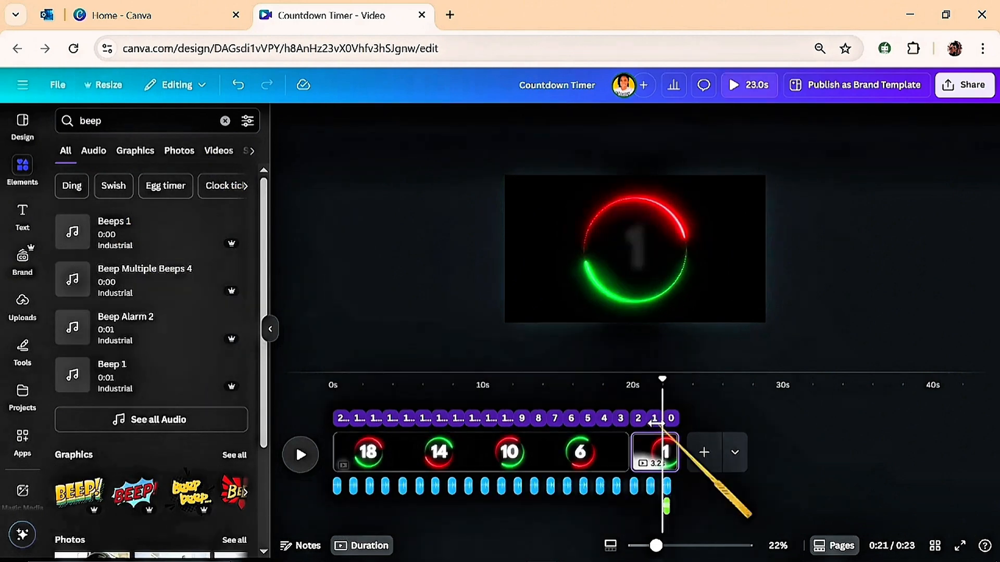
pyautogui.click(300, 455)
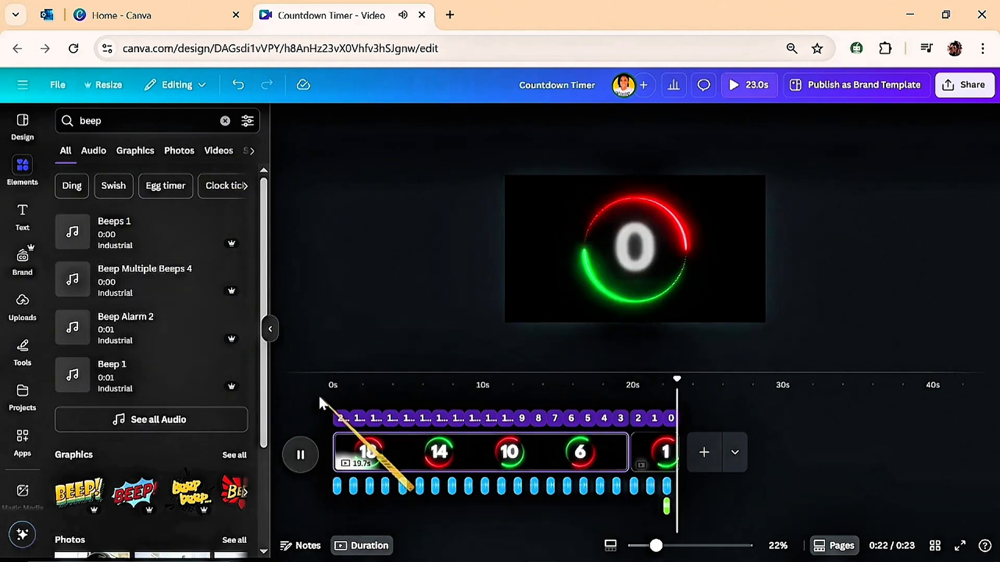
# Open Share > Download as MP4 Video and start connecting a YouTube account.
pyautogui.click(964, 84)
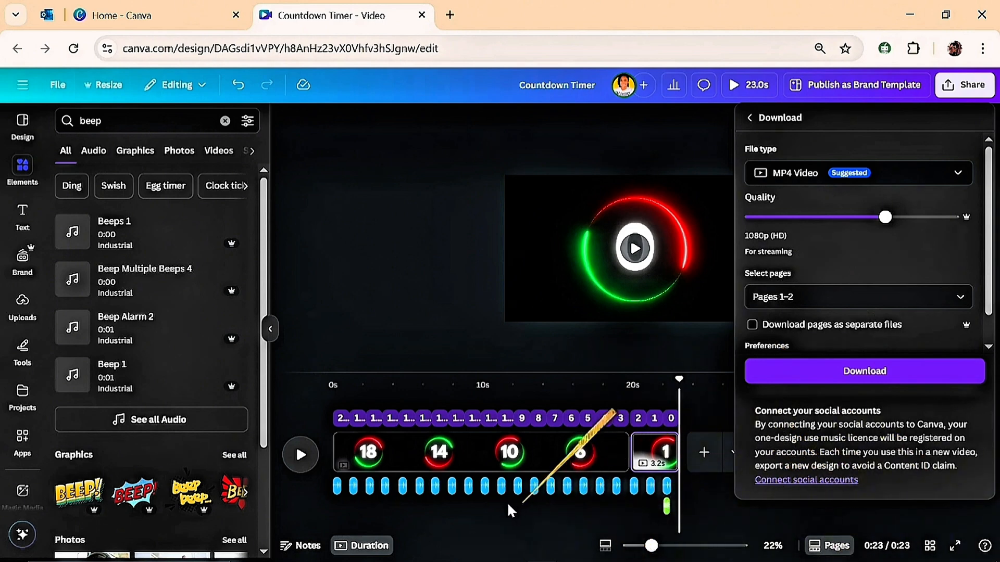
pyautogui.moveTo(829, 433)
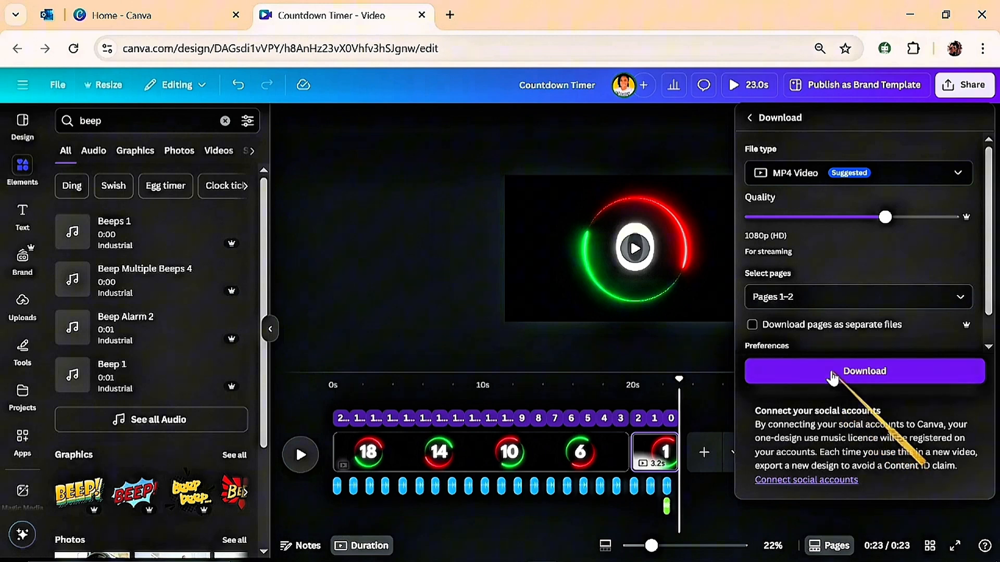
pyautogui.moveTo(805, 479)
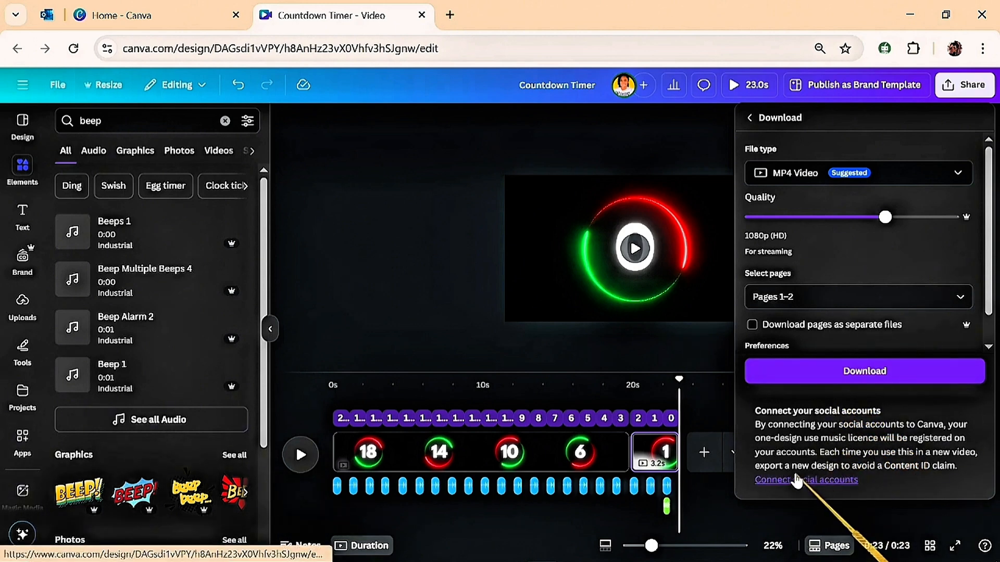
pyautogui.click(805, 479)
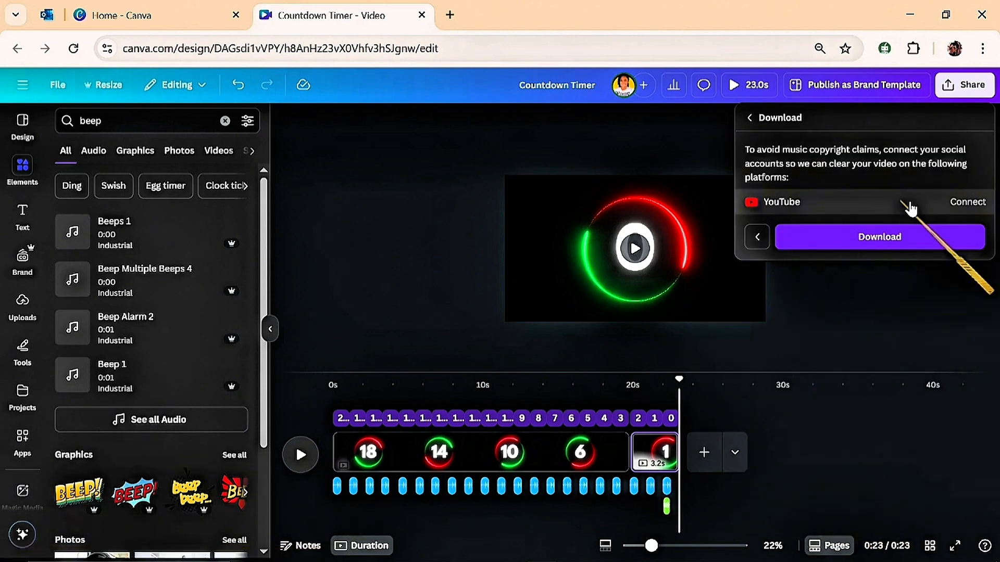
pyautogui.click(967, 202)
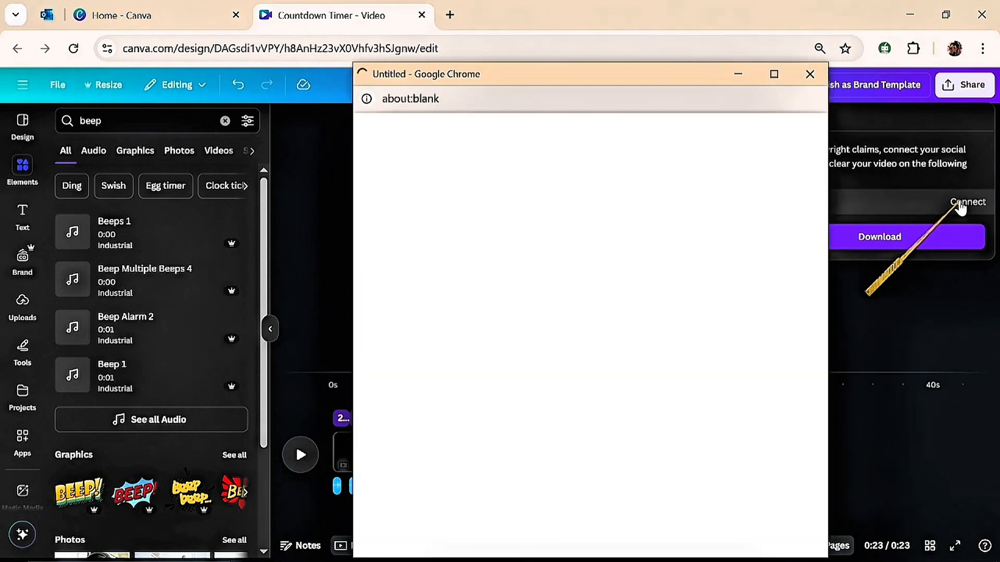
pyautogui.moveTo(530, 292)
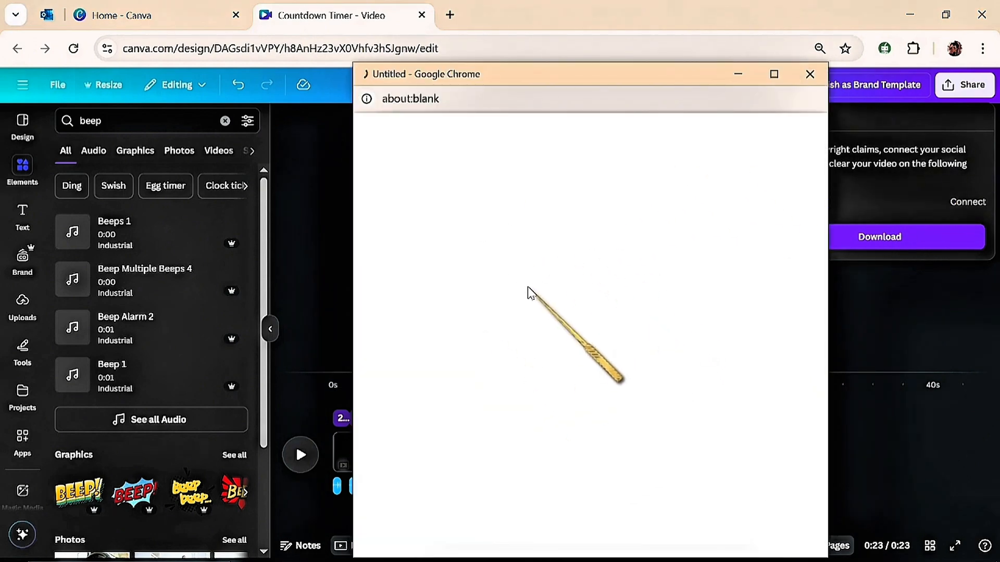
pyautogui.moveTo(737, 75)
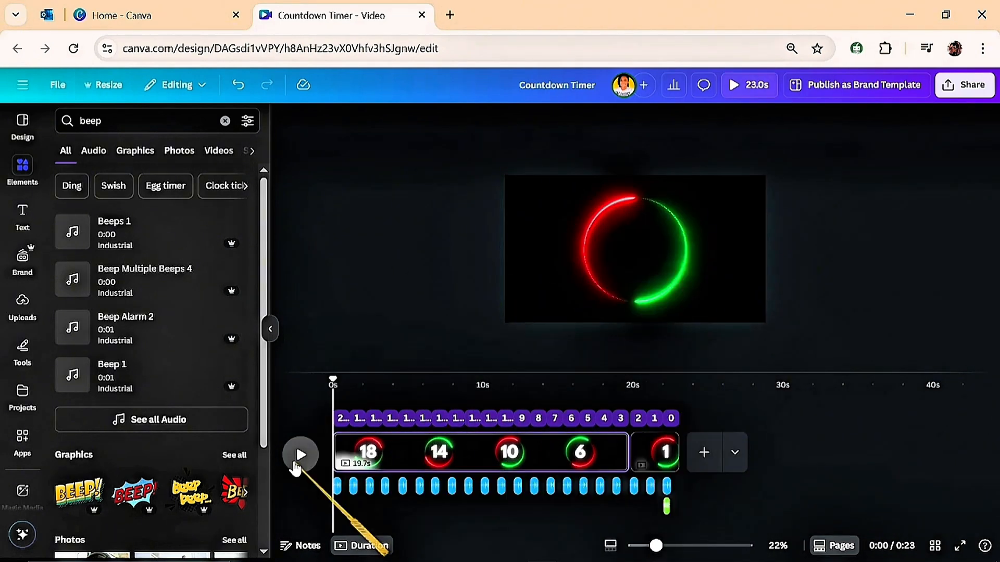
# Play the countdown from the beginning to preview numbers and sounds.
pyautogui.click(300, 455)
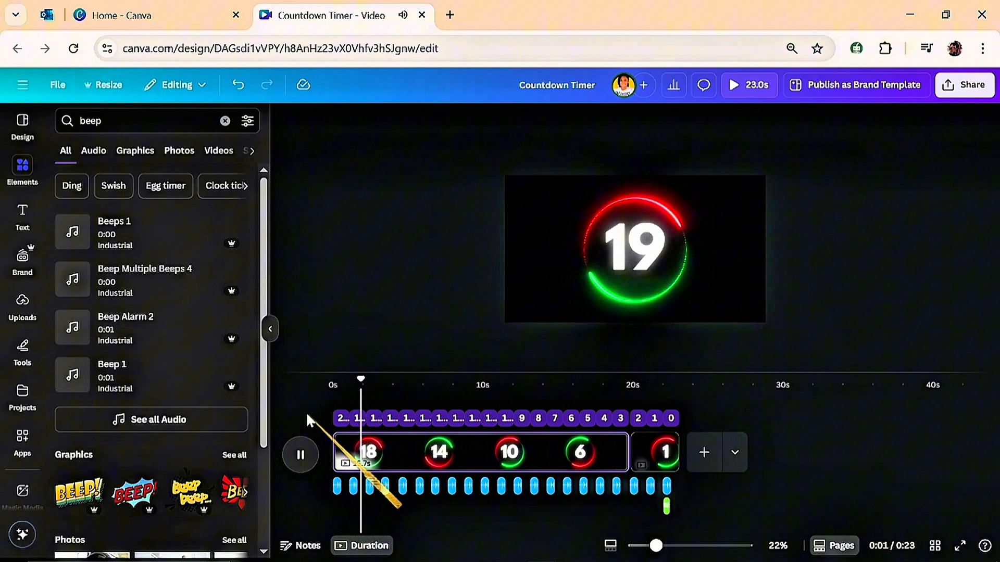